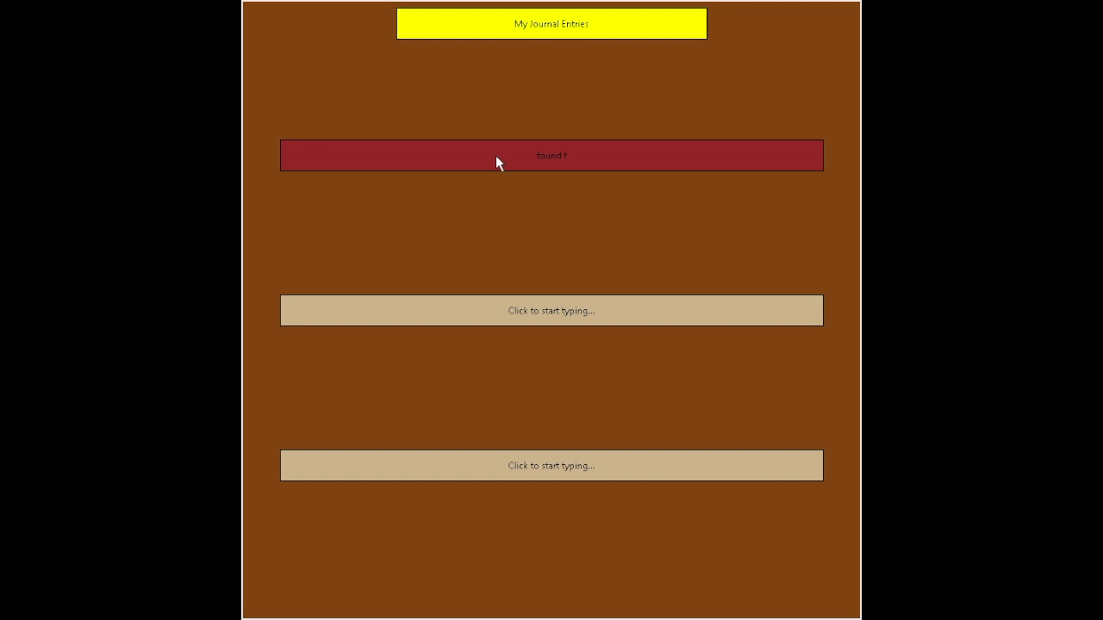
pyautogui.write('reezing temps')
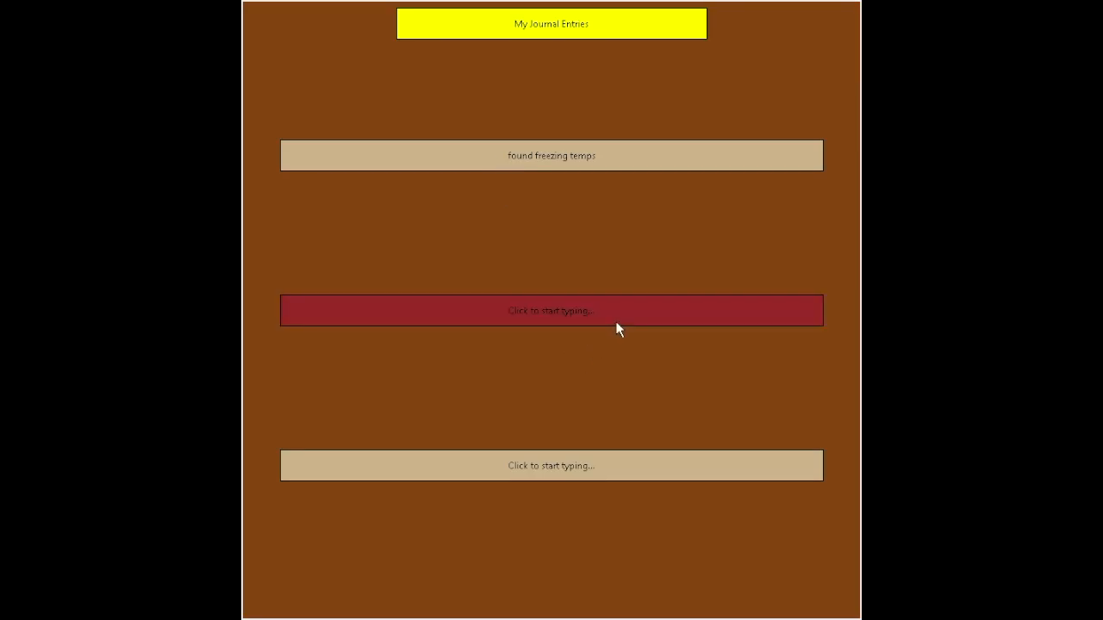
pyautogui.write('ectoplasm')
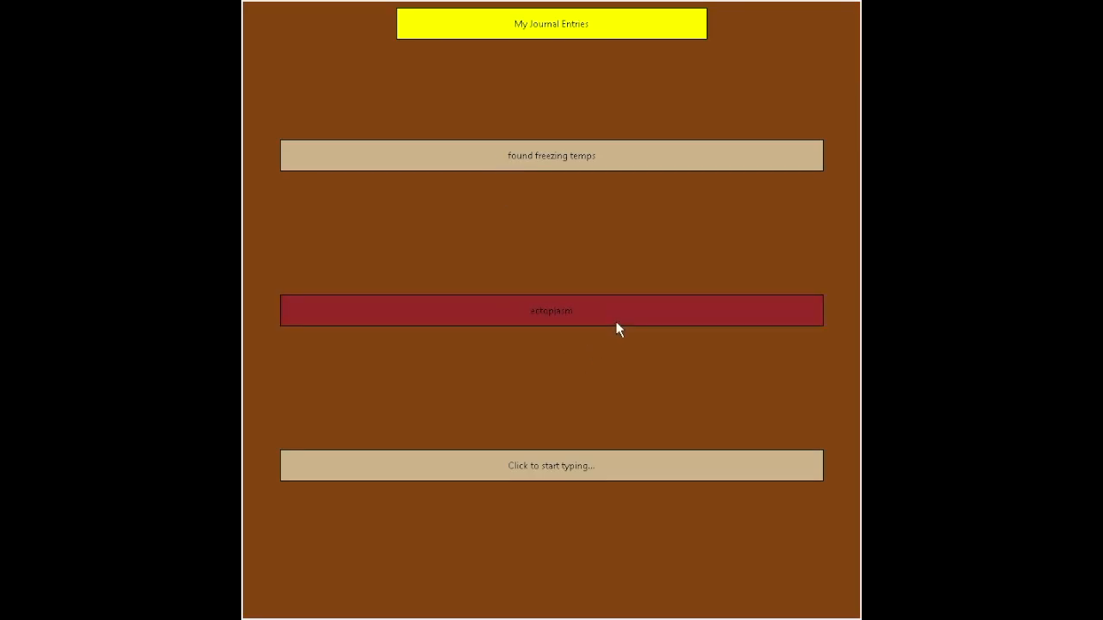